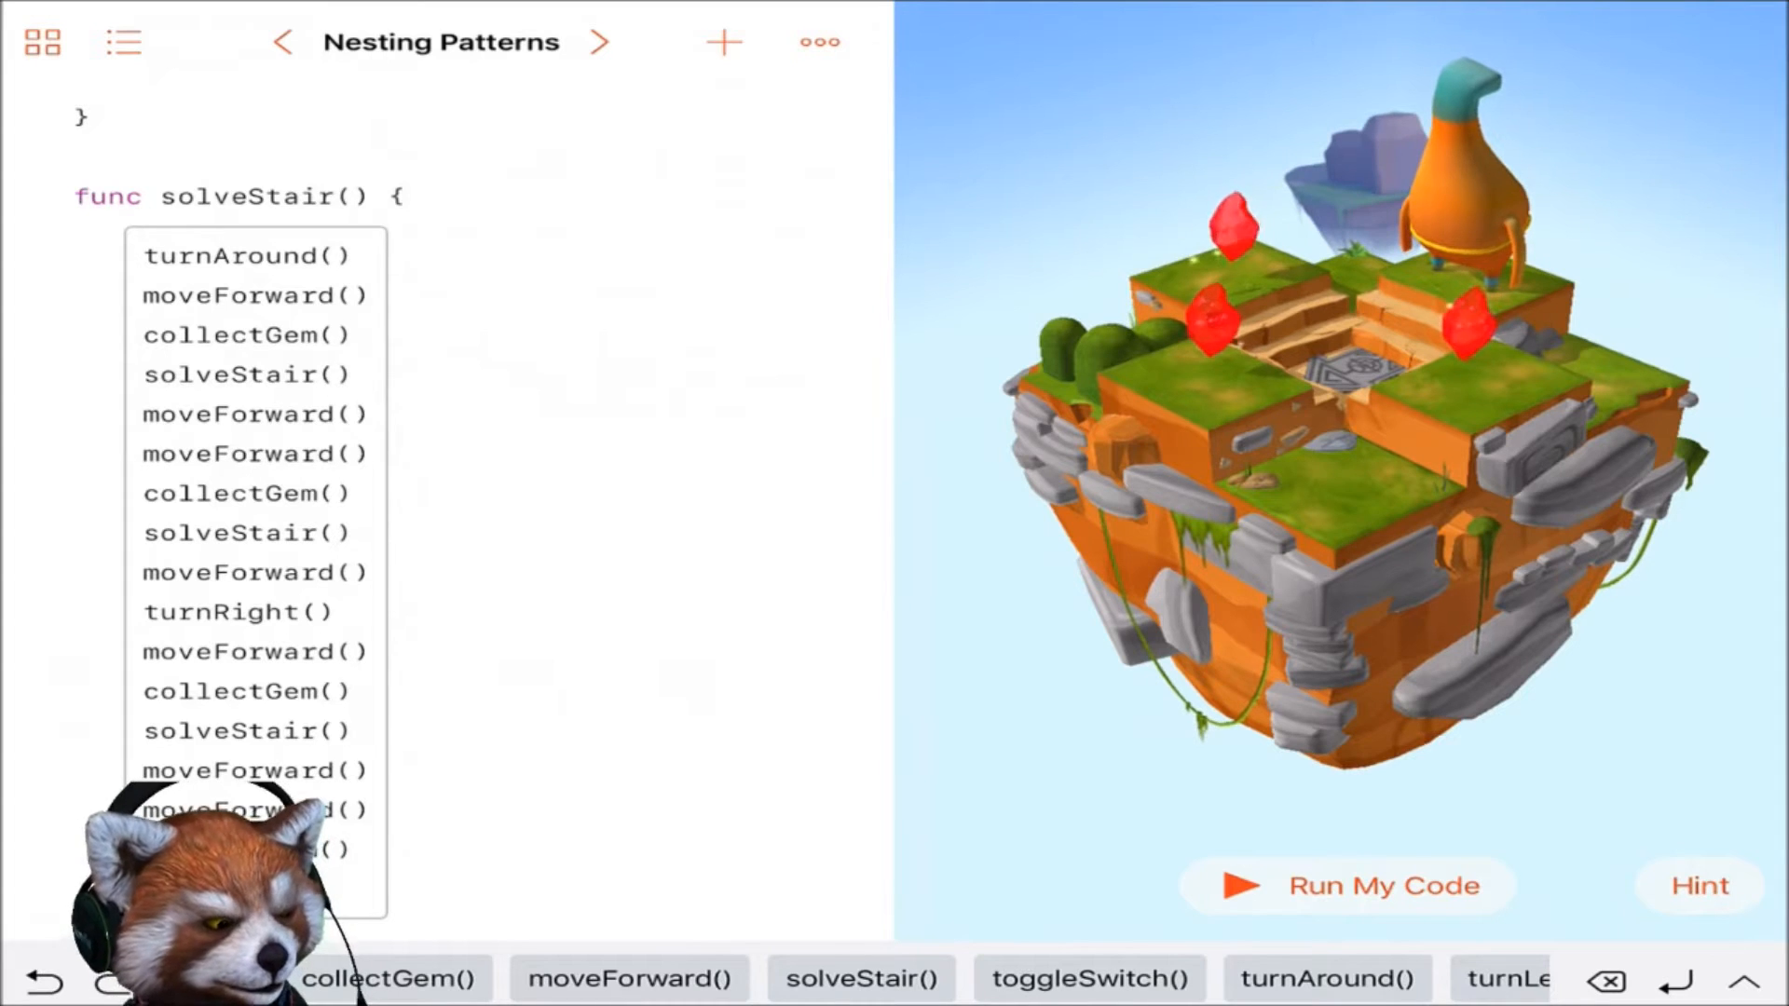
# - Run the Nesting Patterns solveStair code once, then stop it
pyautogui.click(1346, 885)
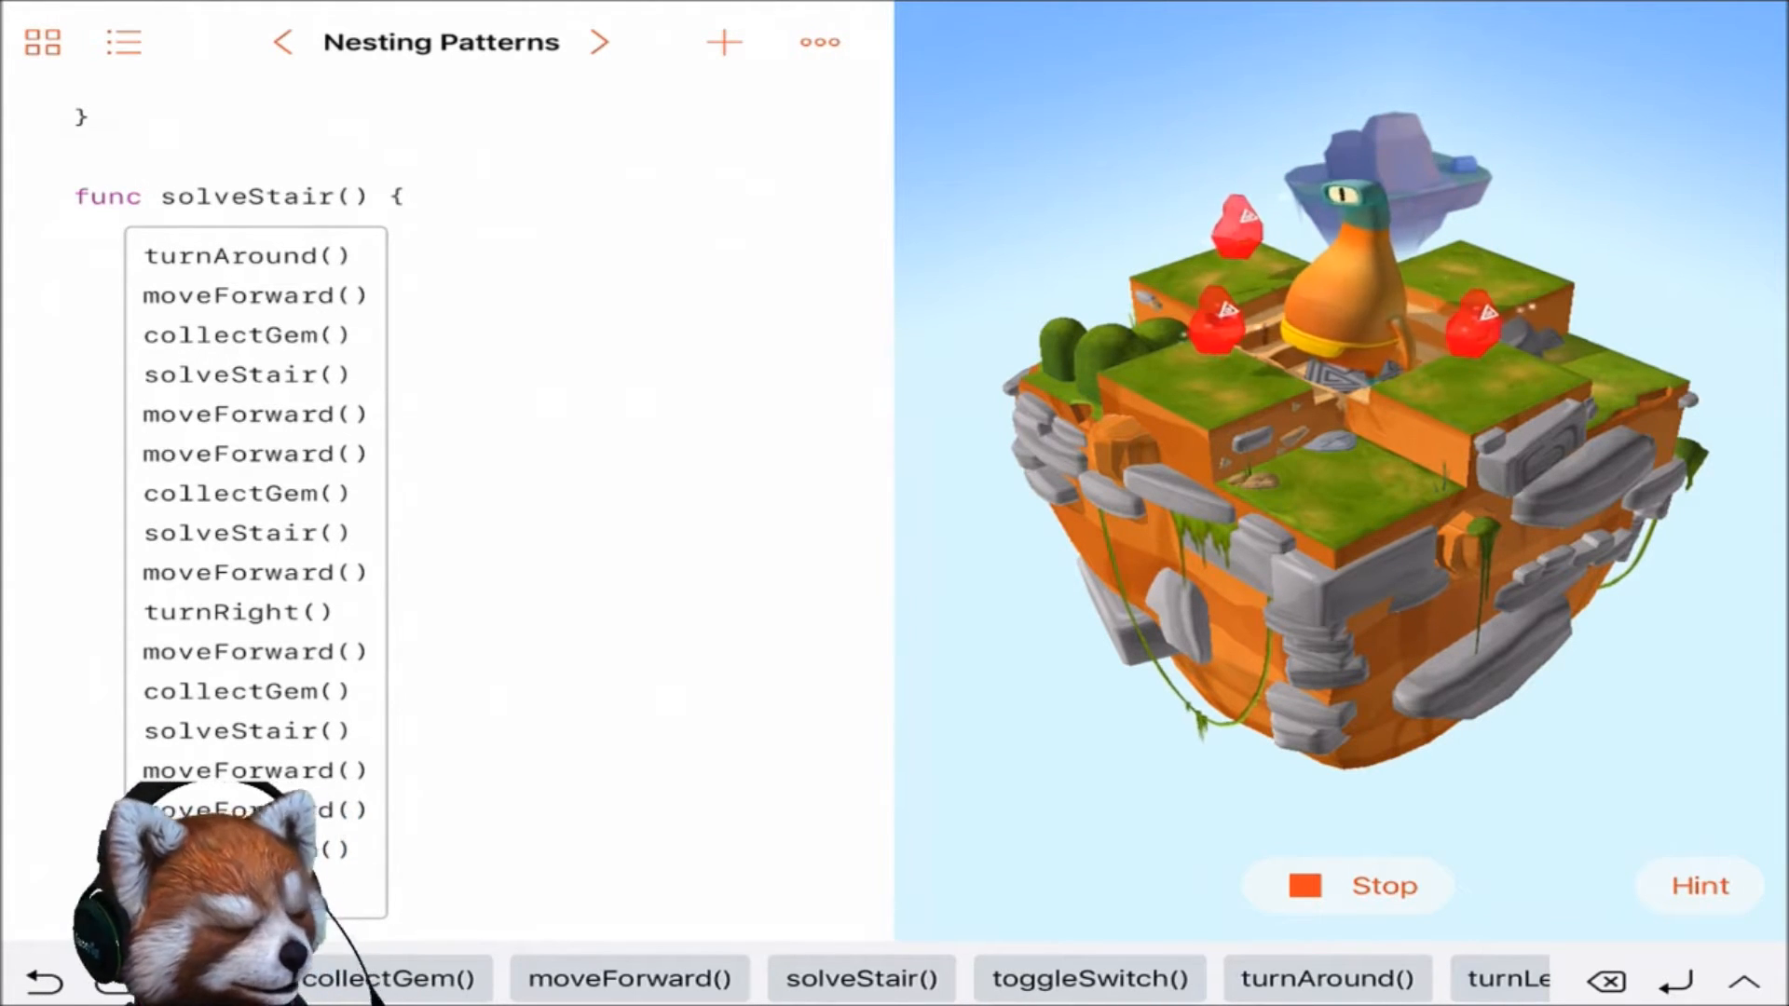
pyautogui.click(1347, 886)
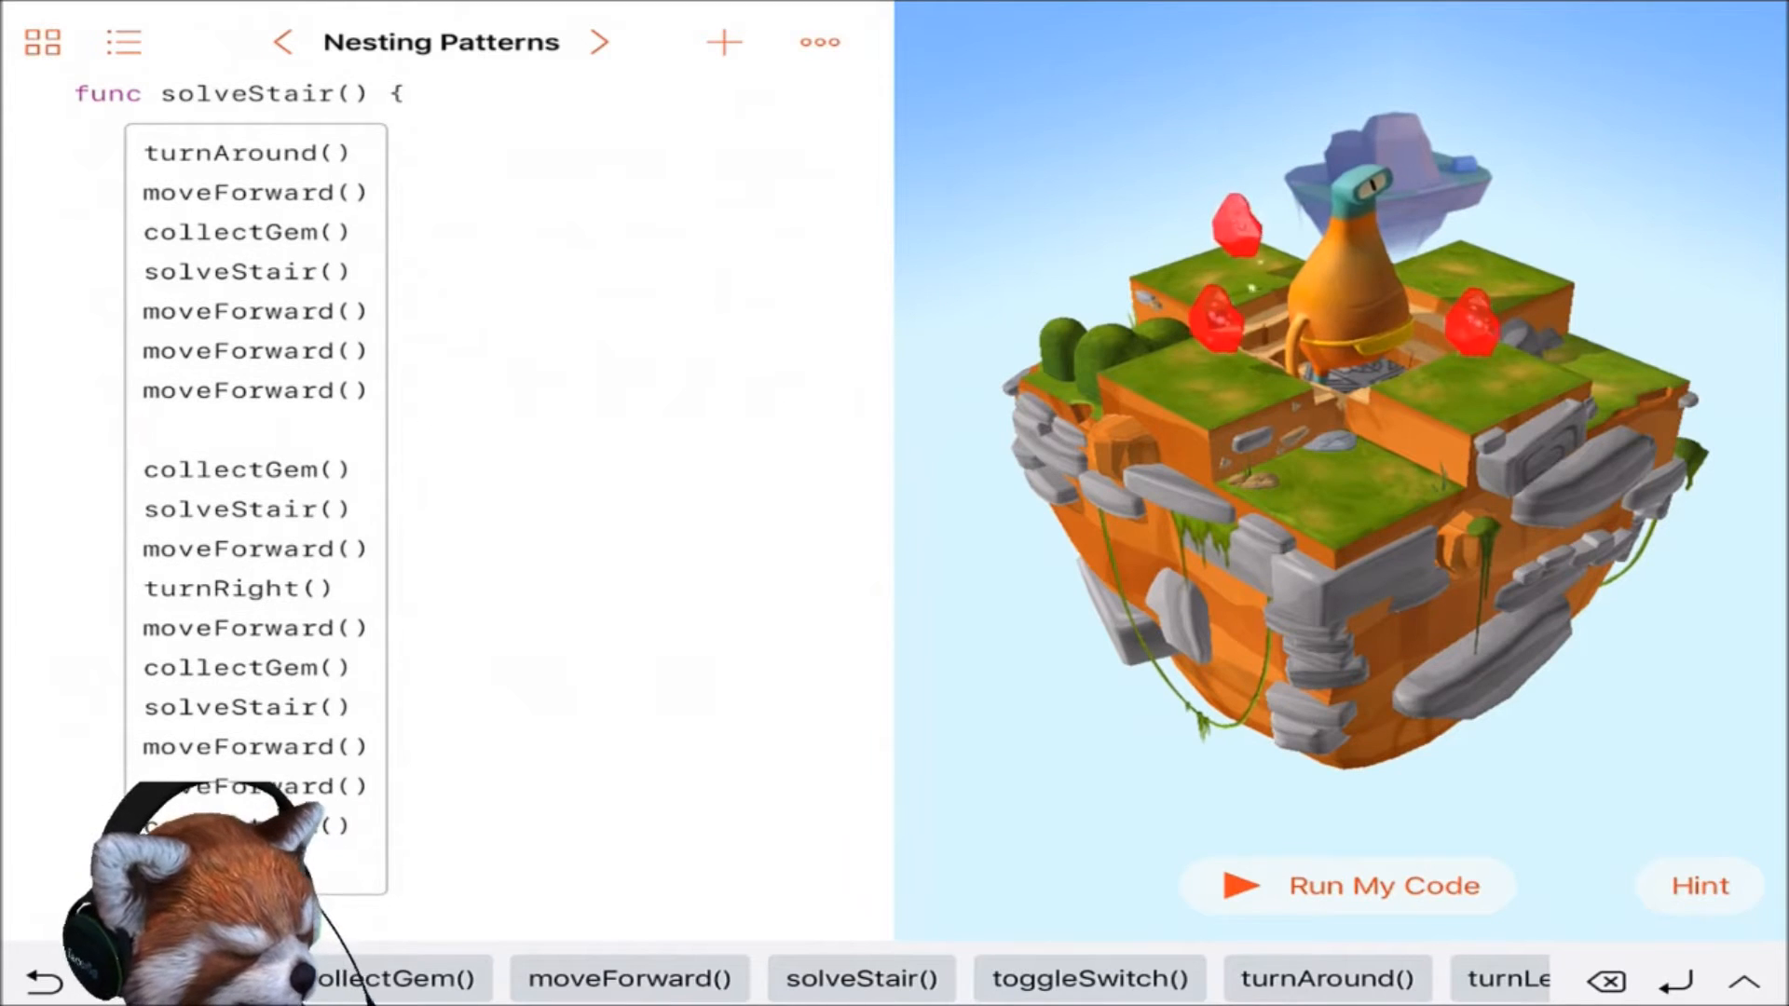
# - Run the edited Nesting Patterns code with the extra moveForward(), then stop it
pyautogui.click(1347, 885)
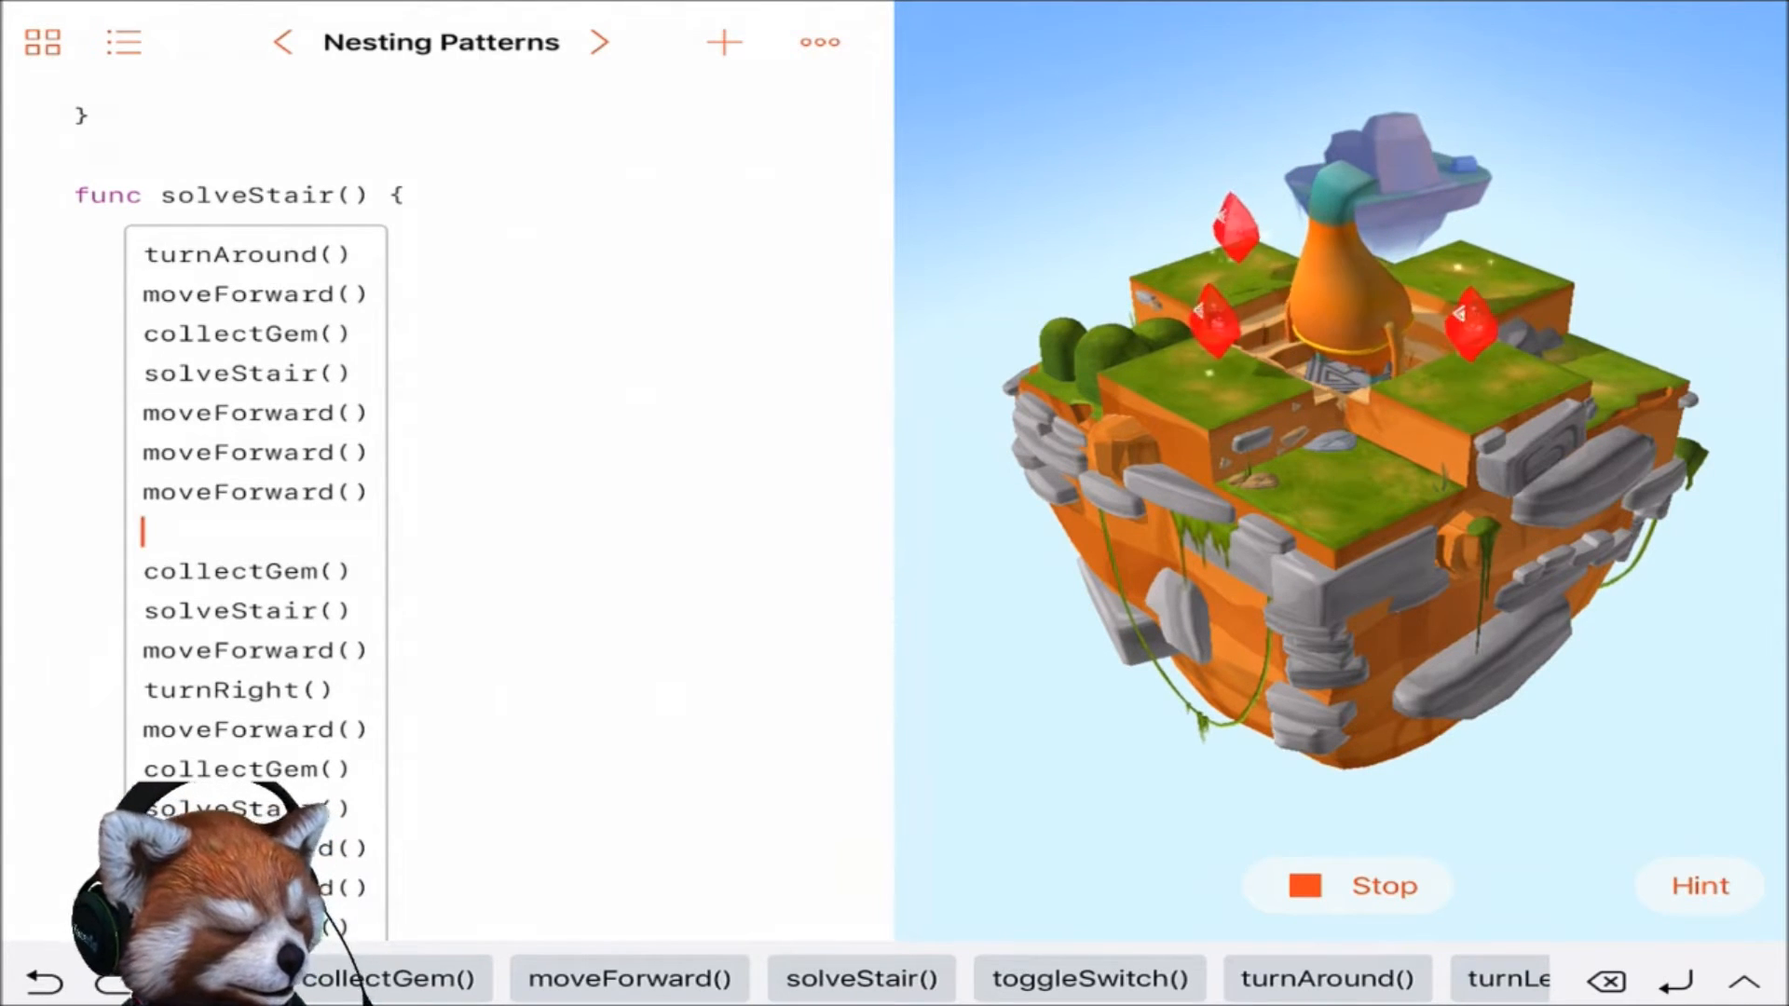
pyautogui.click(1346, 885)
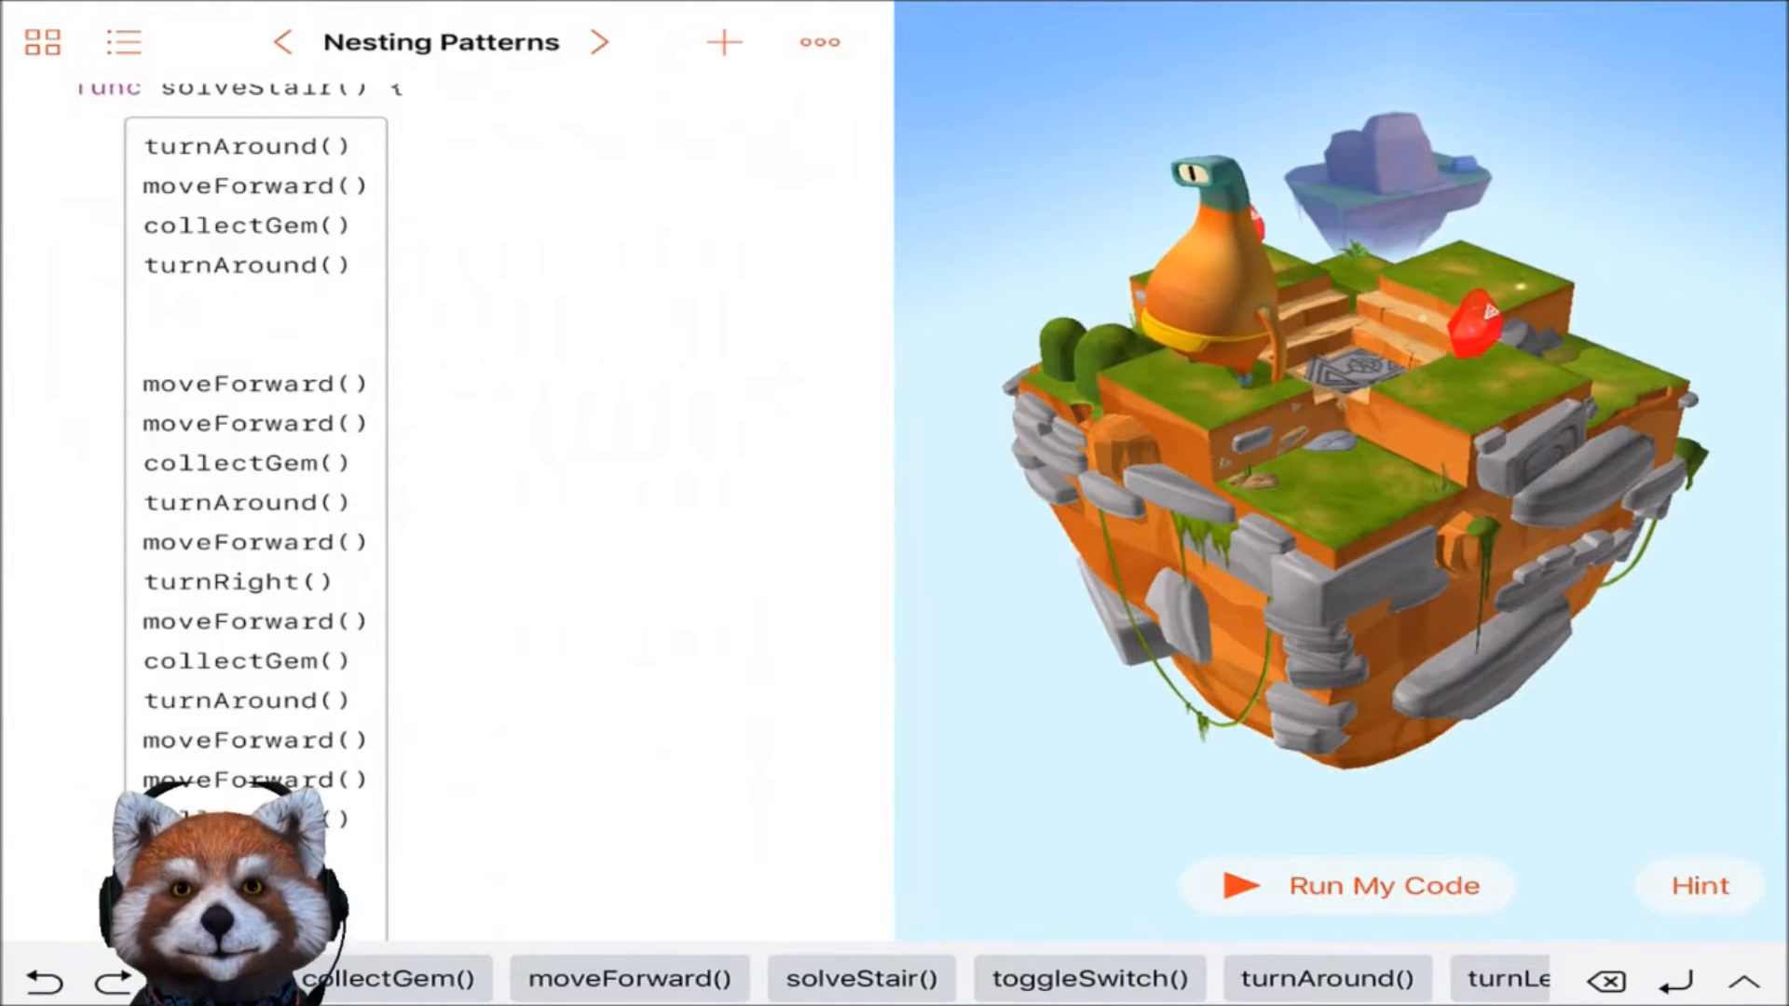
# - Run the revised solveStair code, read the hint, and advance to the next puzzle
pyautogui.scroll(3)
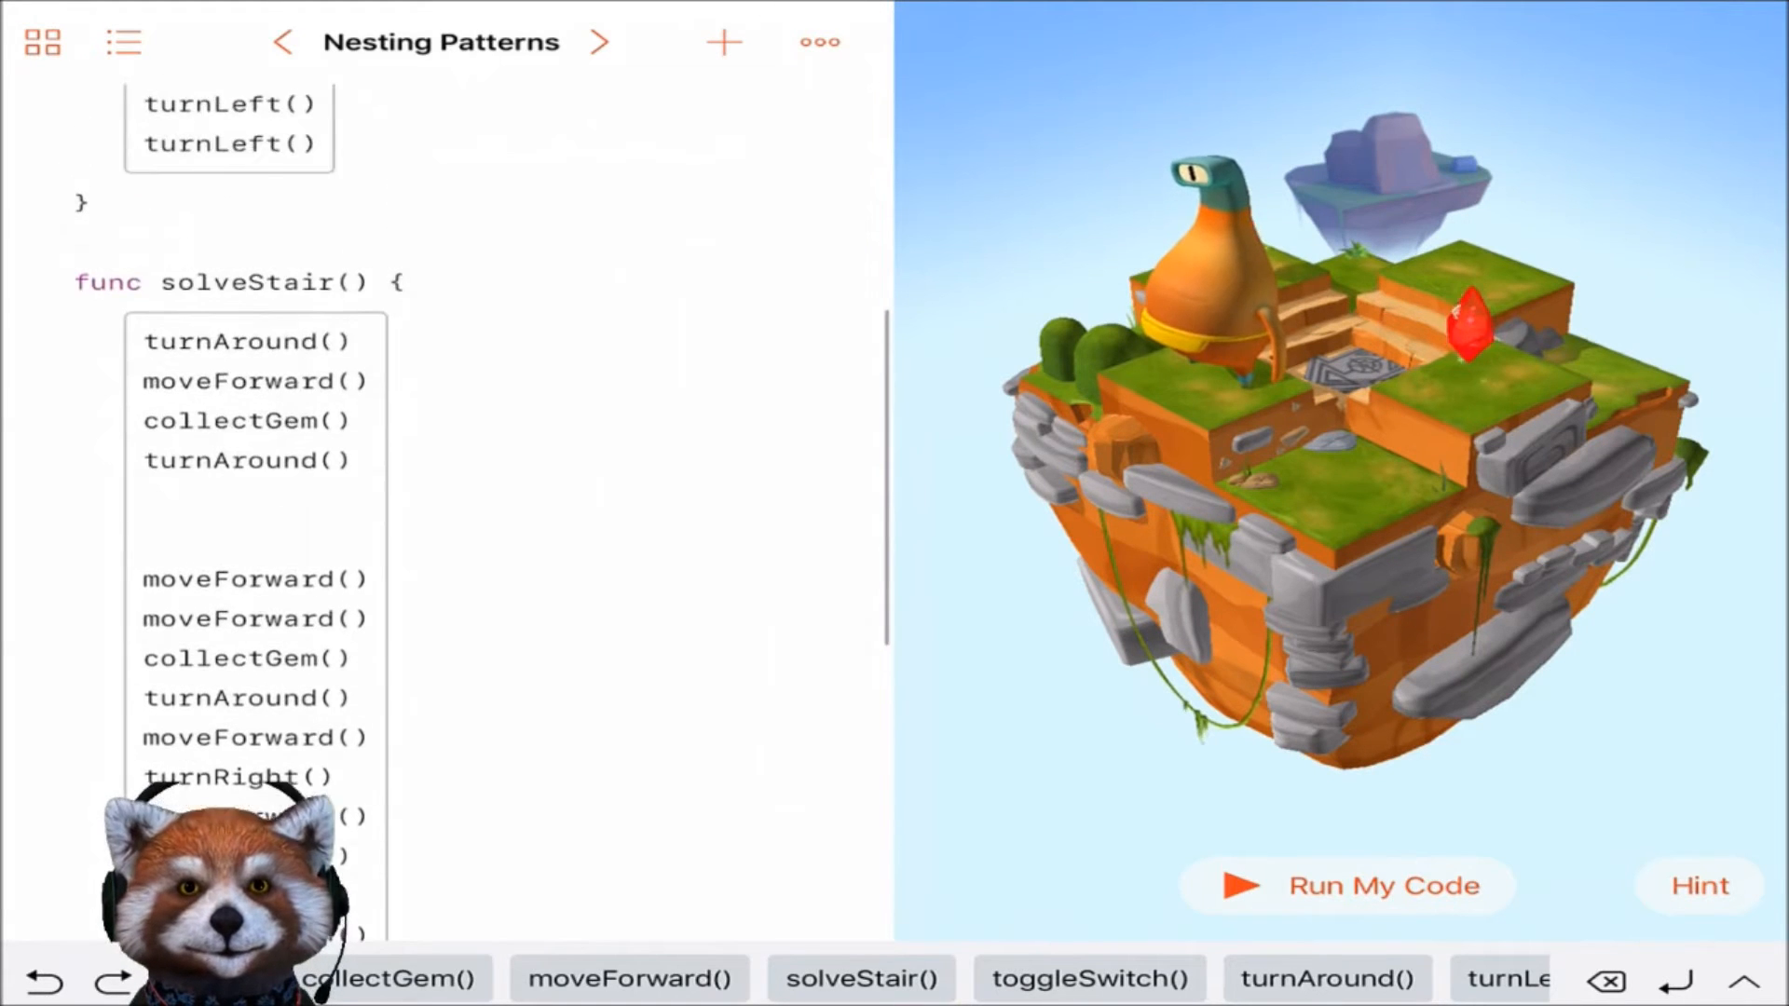
pyautogui.scroll(3)
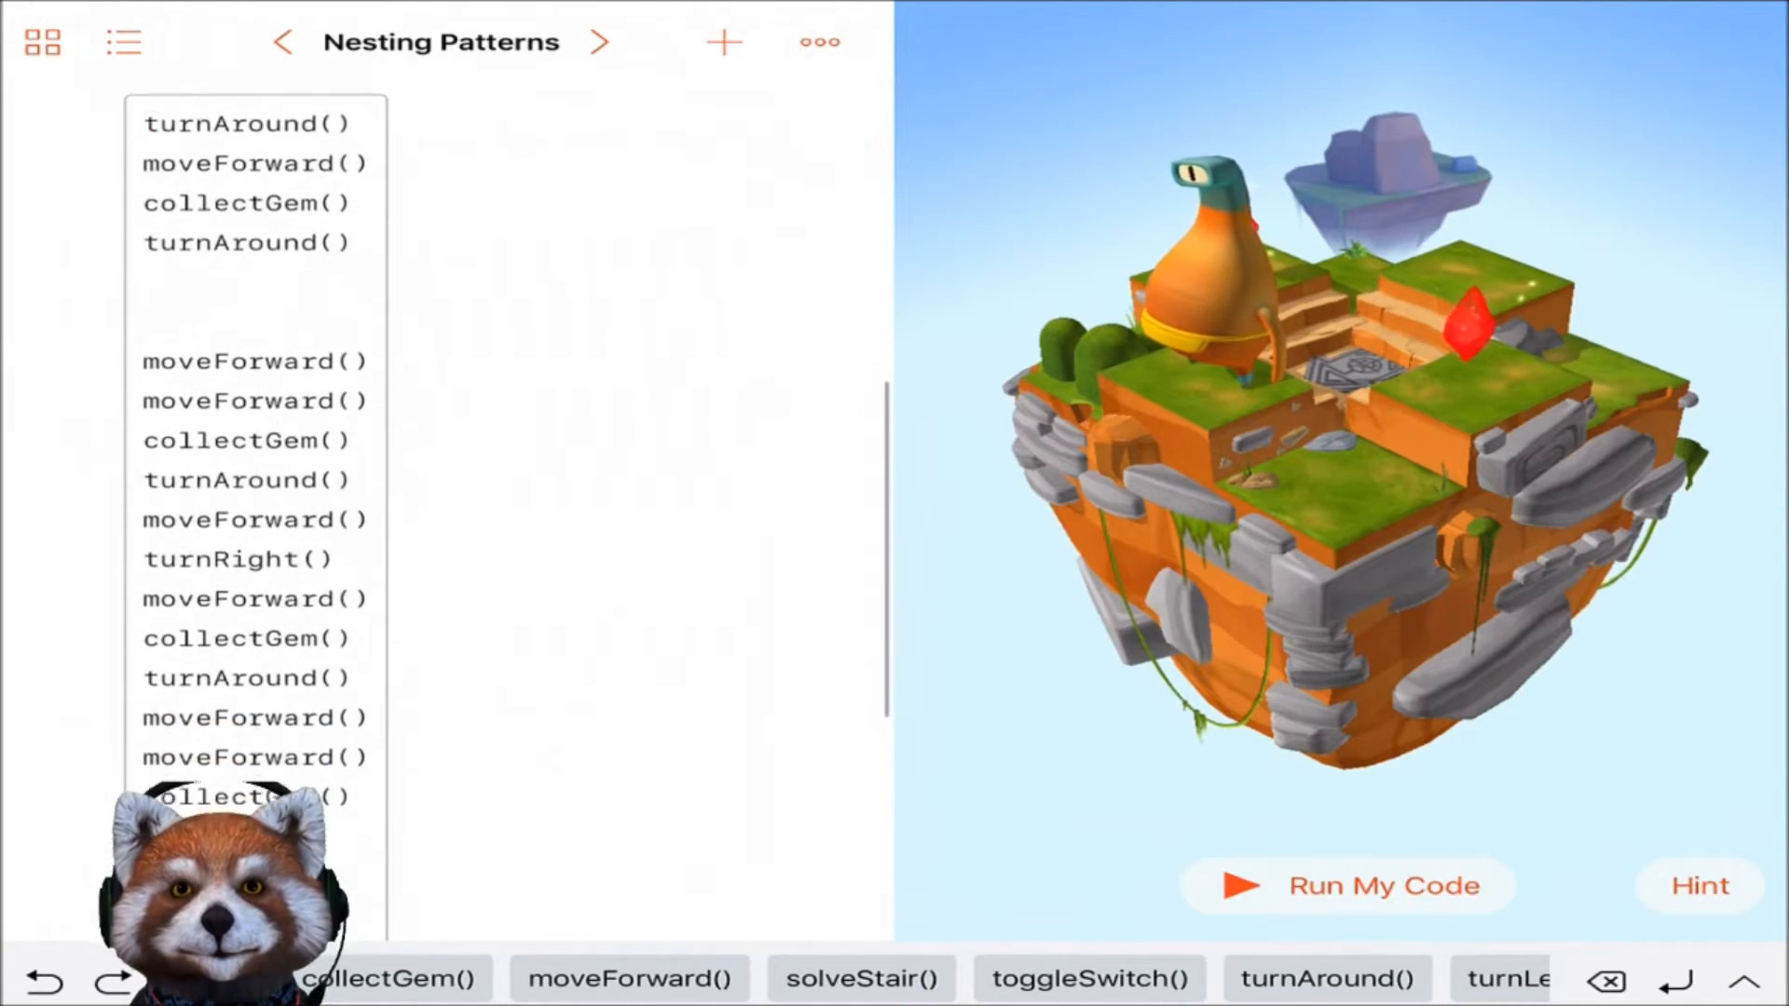
pyautogui.click(1348, 885)
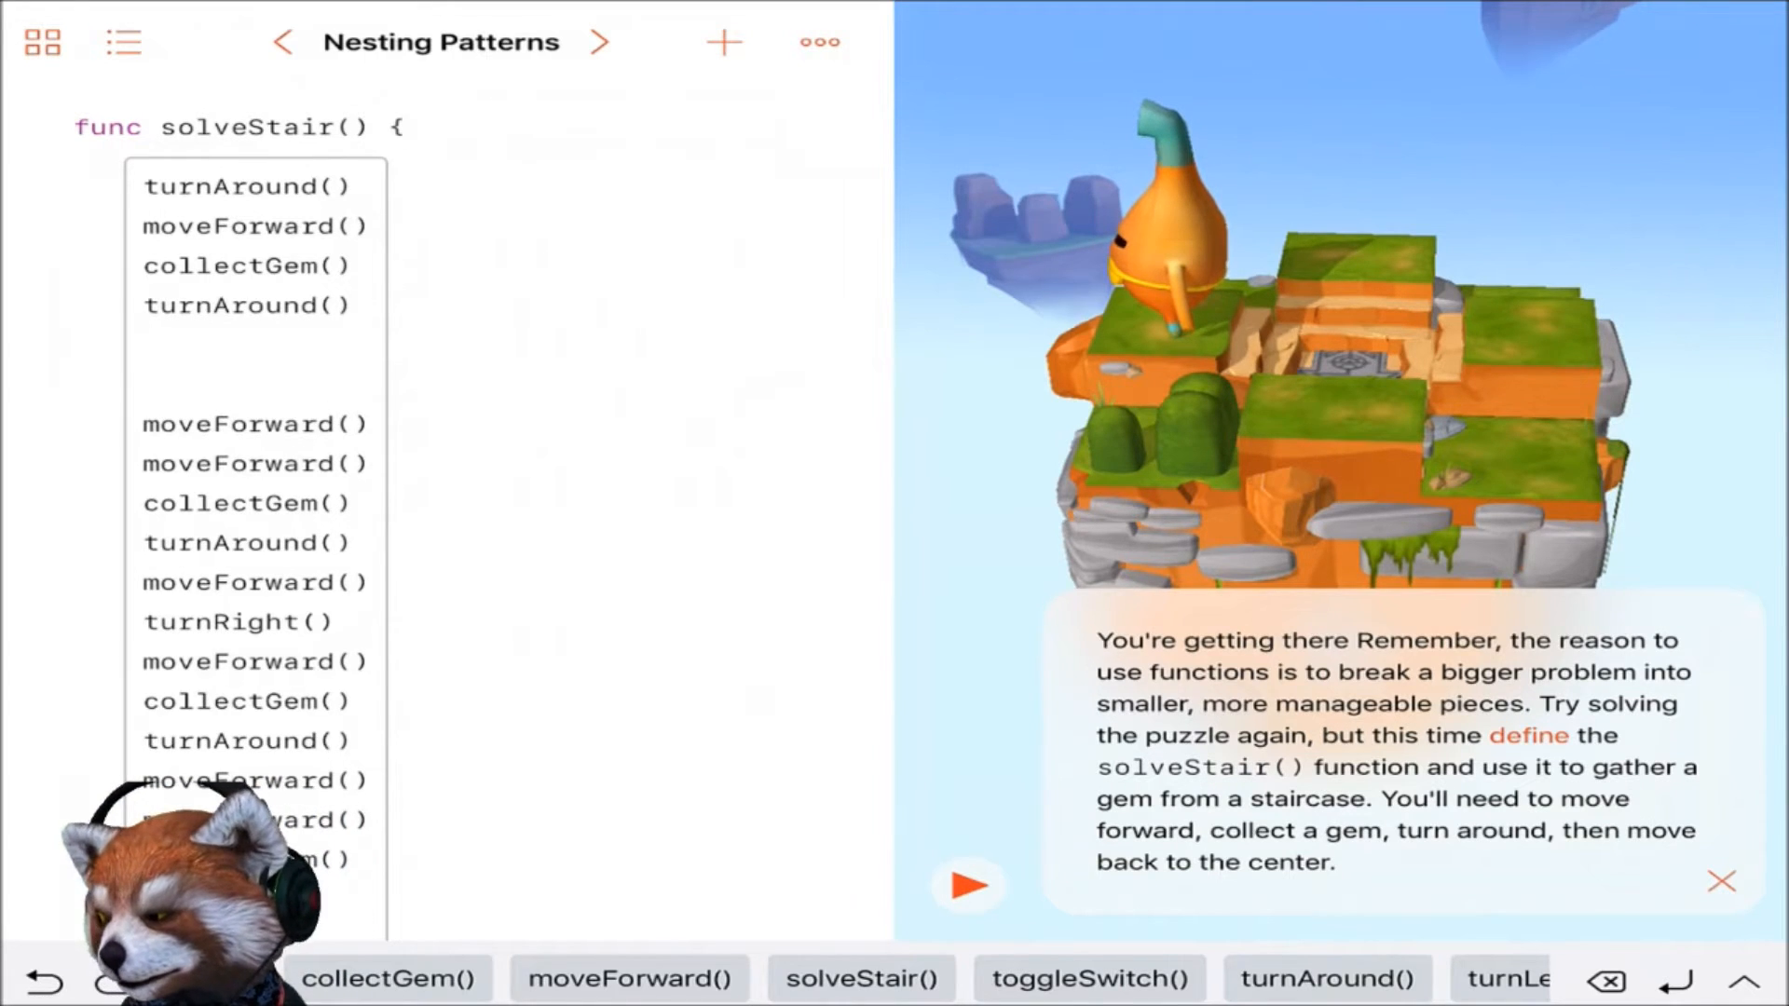
pyautogui.click(601, 42)
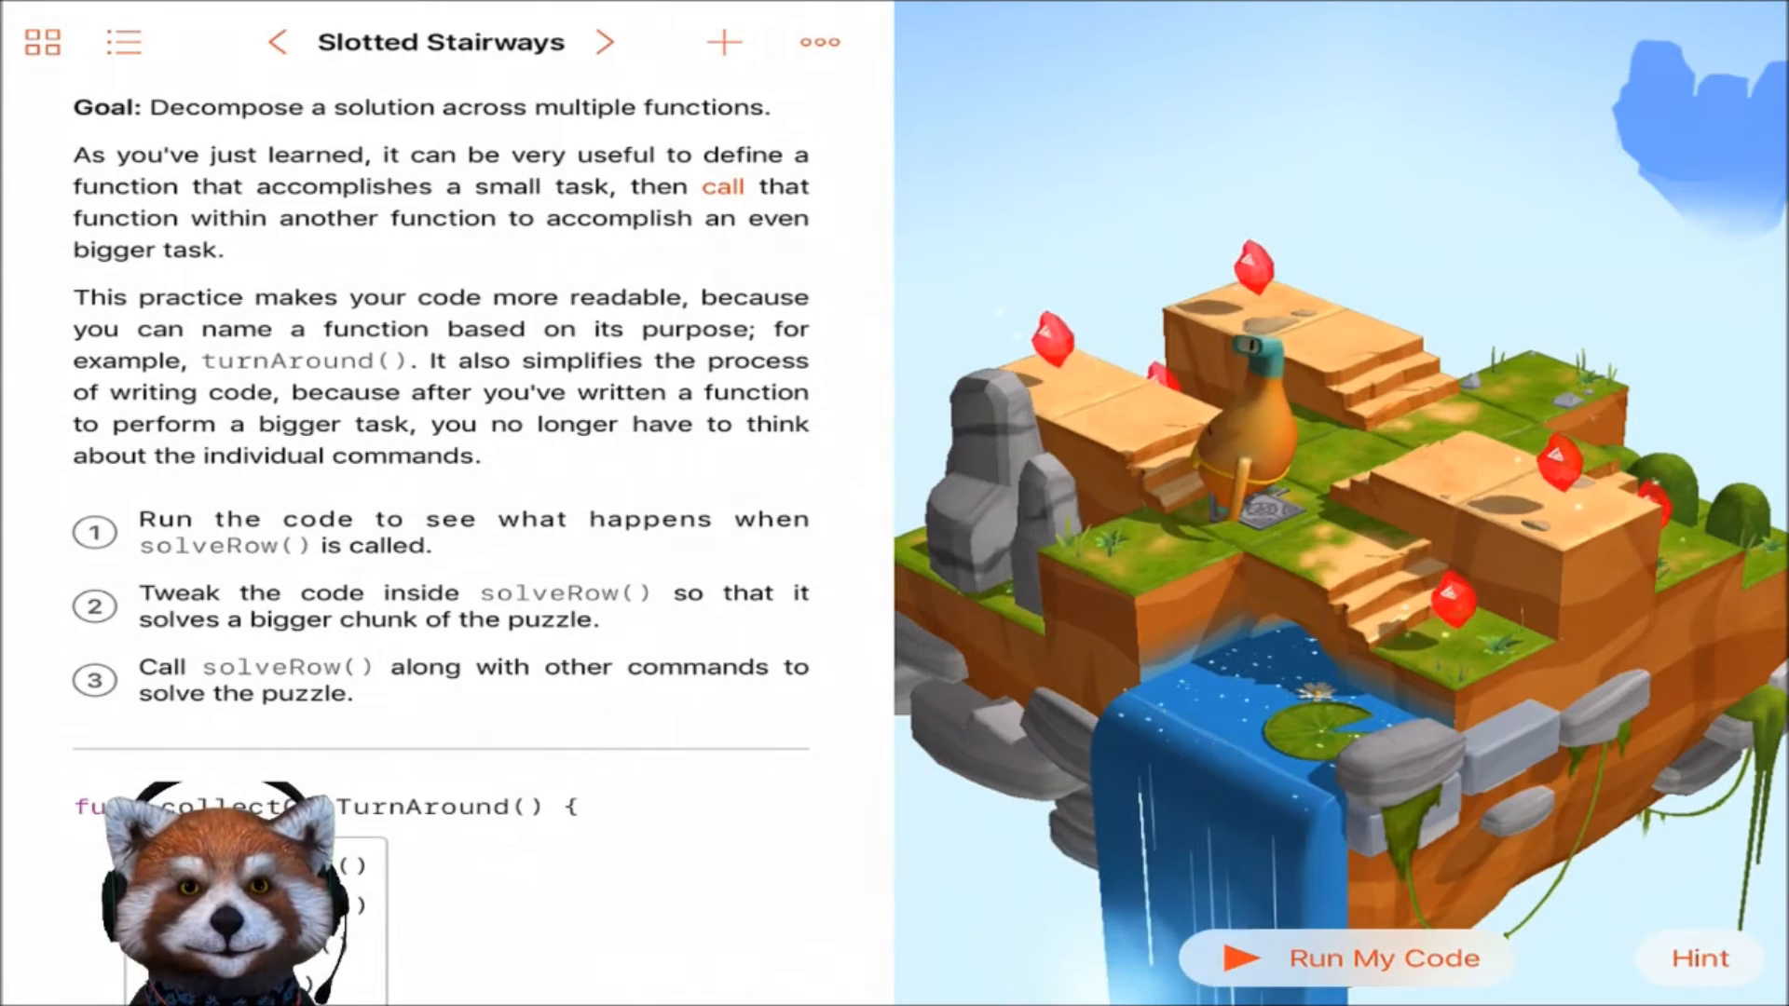
# - Scroll the Slotted Stairways instructions to view collectGemTurnAround() and solveRow()
pyautogui.scroll(-3)
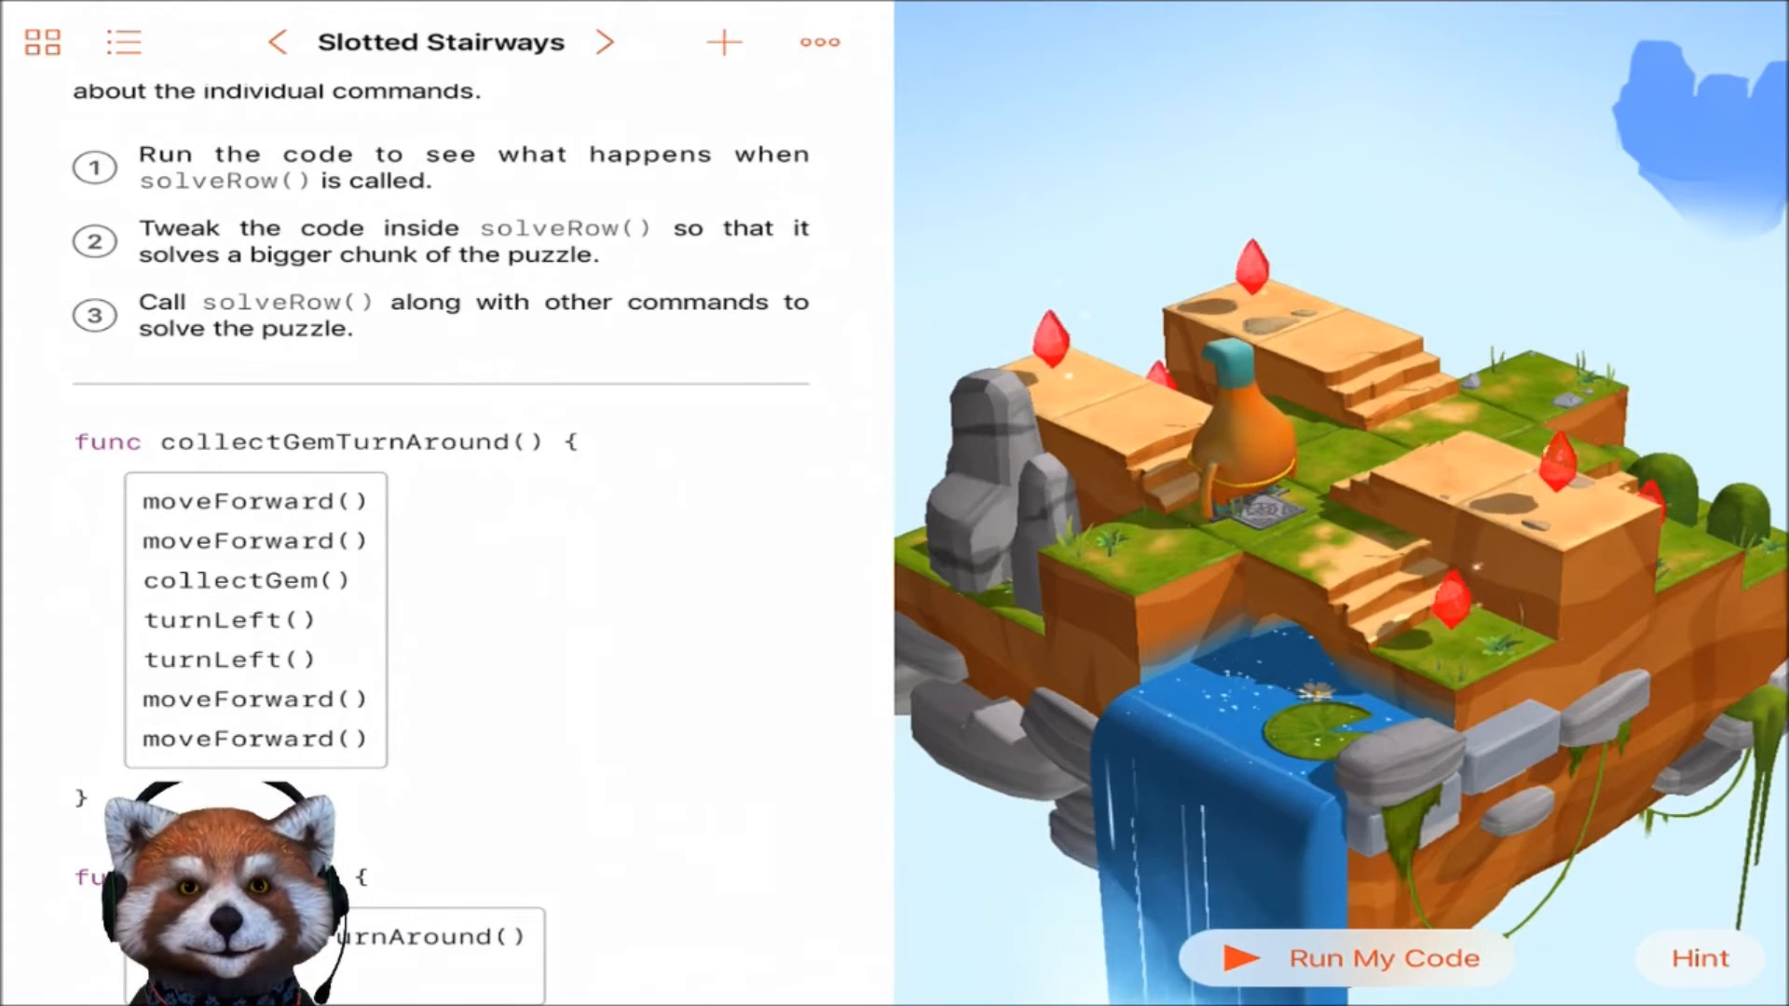
pyautogui.scroll(-3)
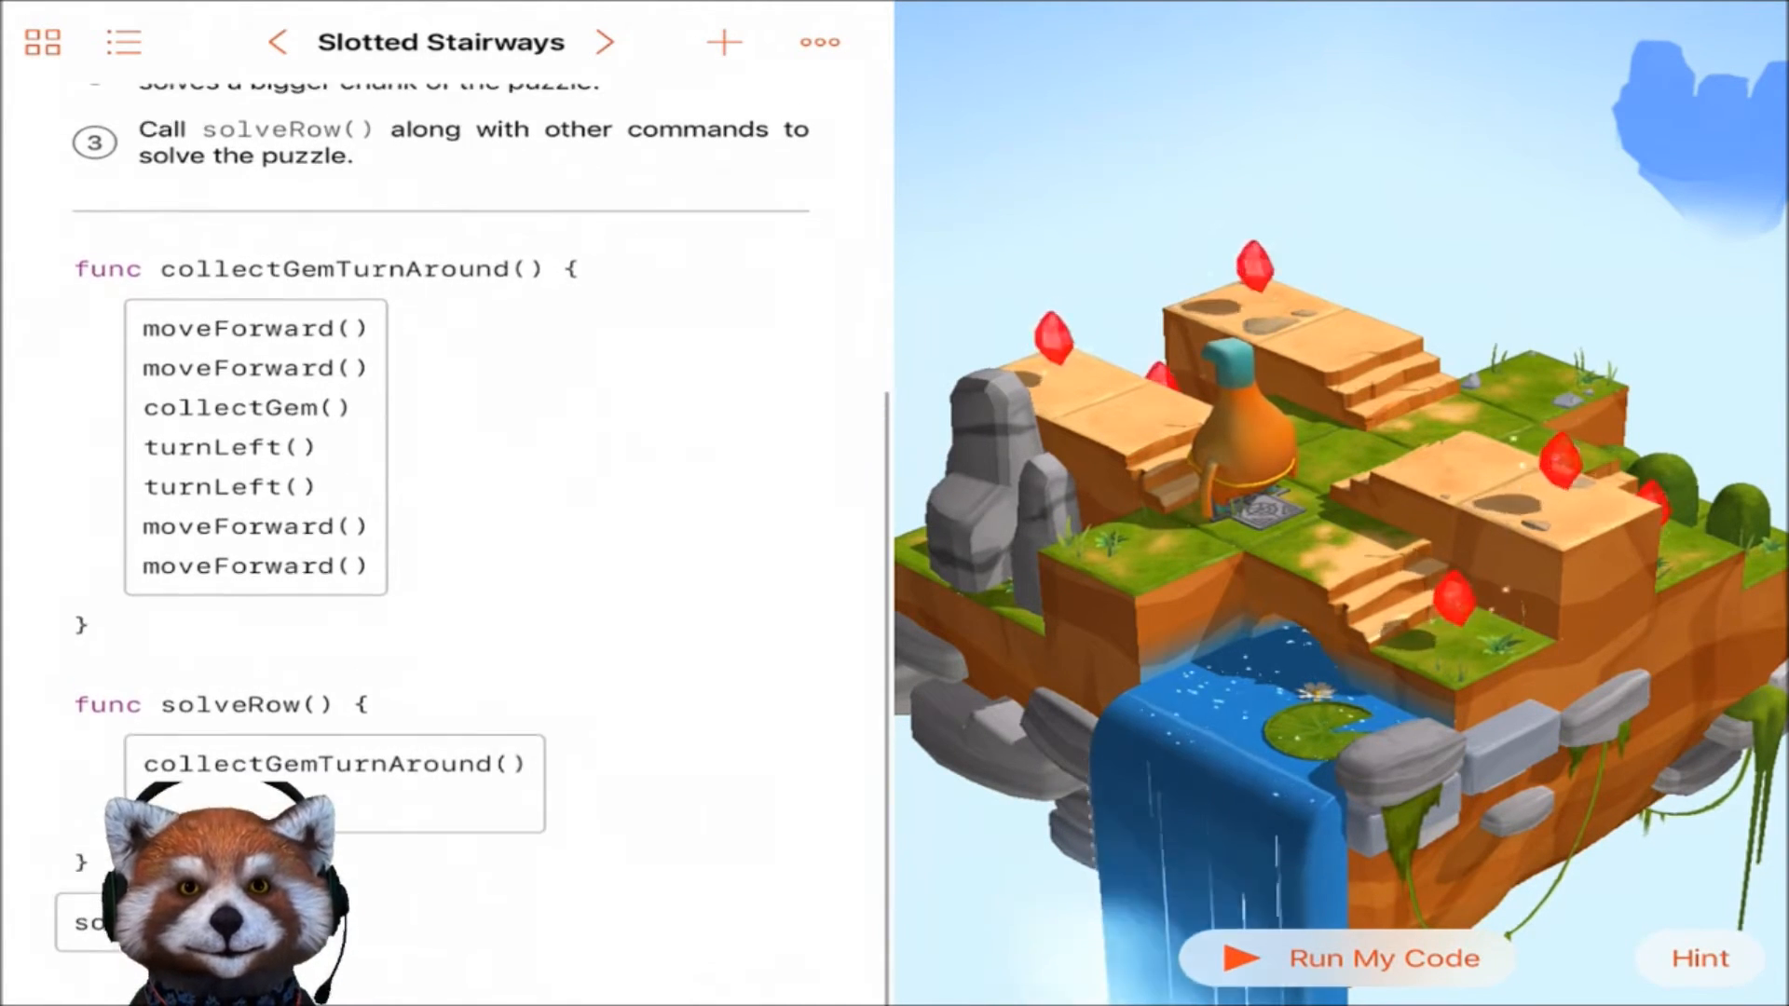
pyautogui.scroll(3)
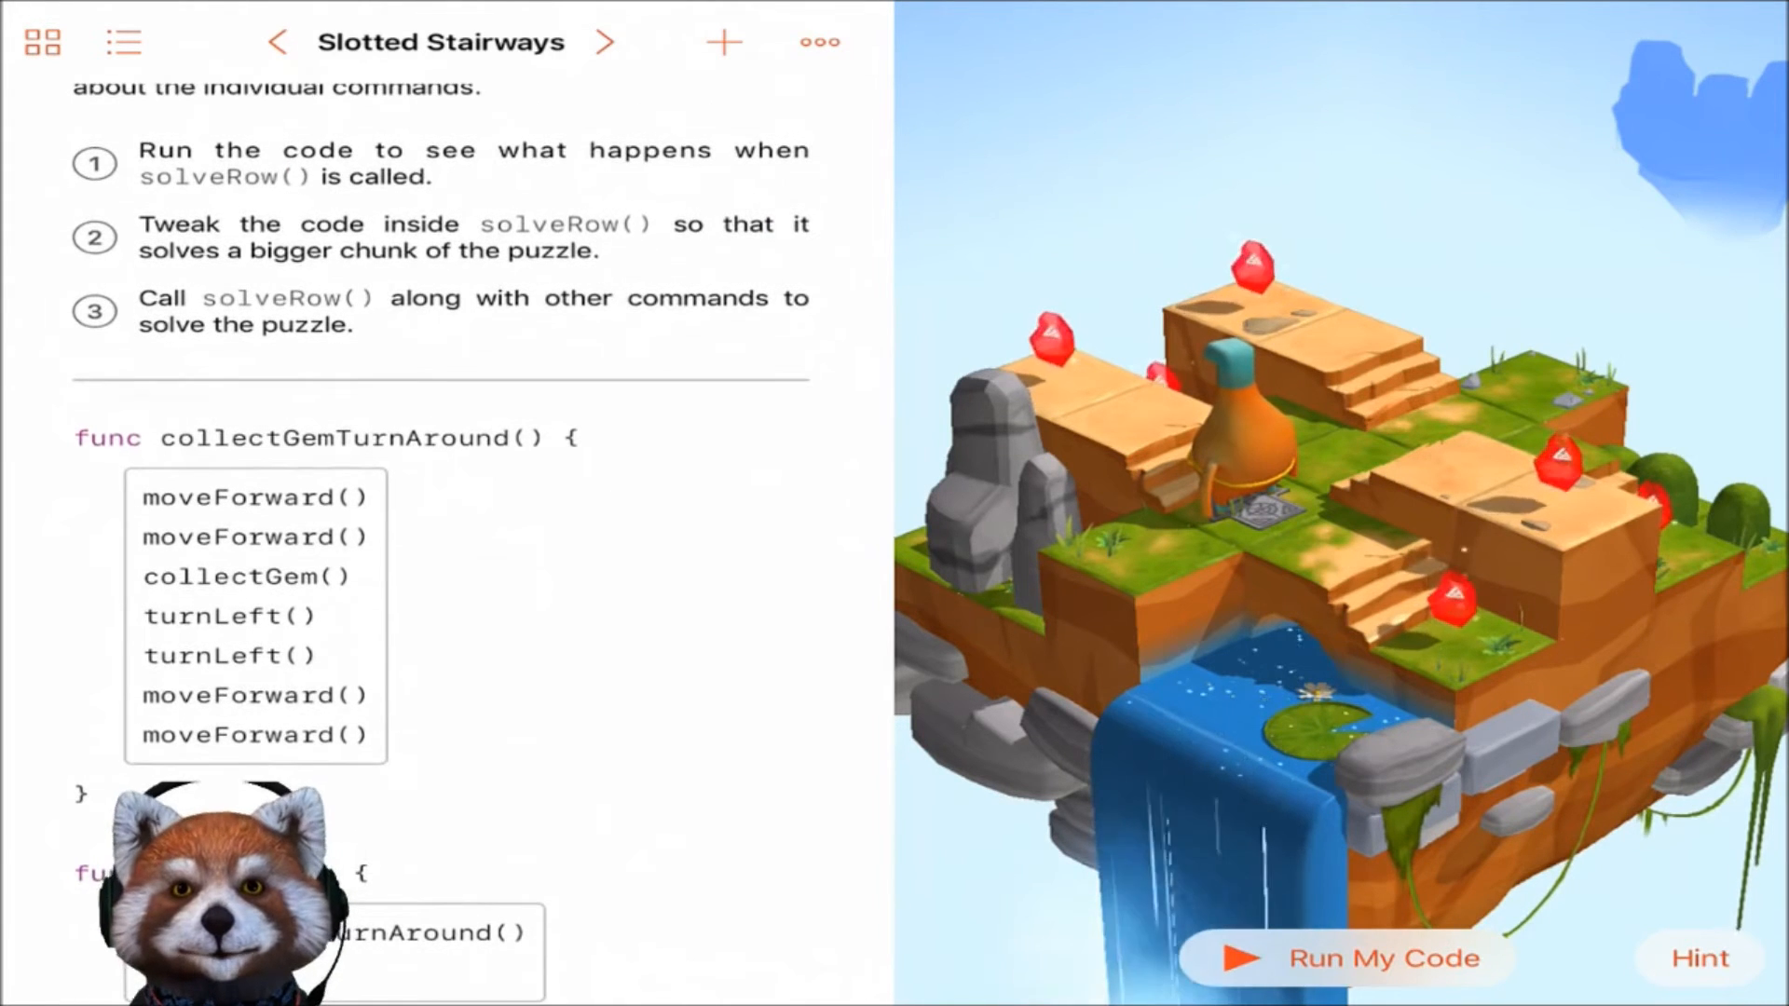
# - Run the Slotted Stairways starter code, then stop it
pyautogui.click(1347, 957)
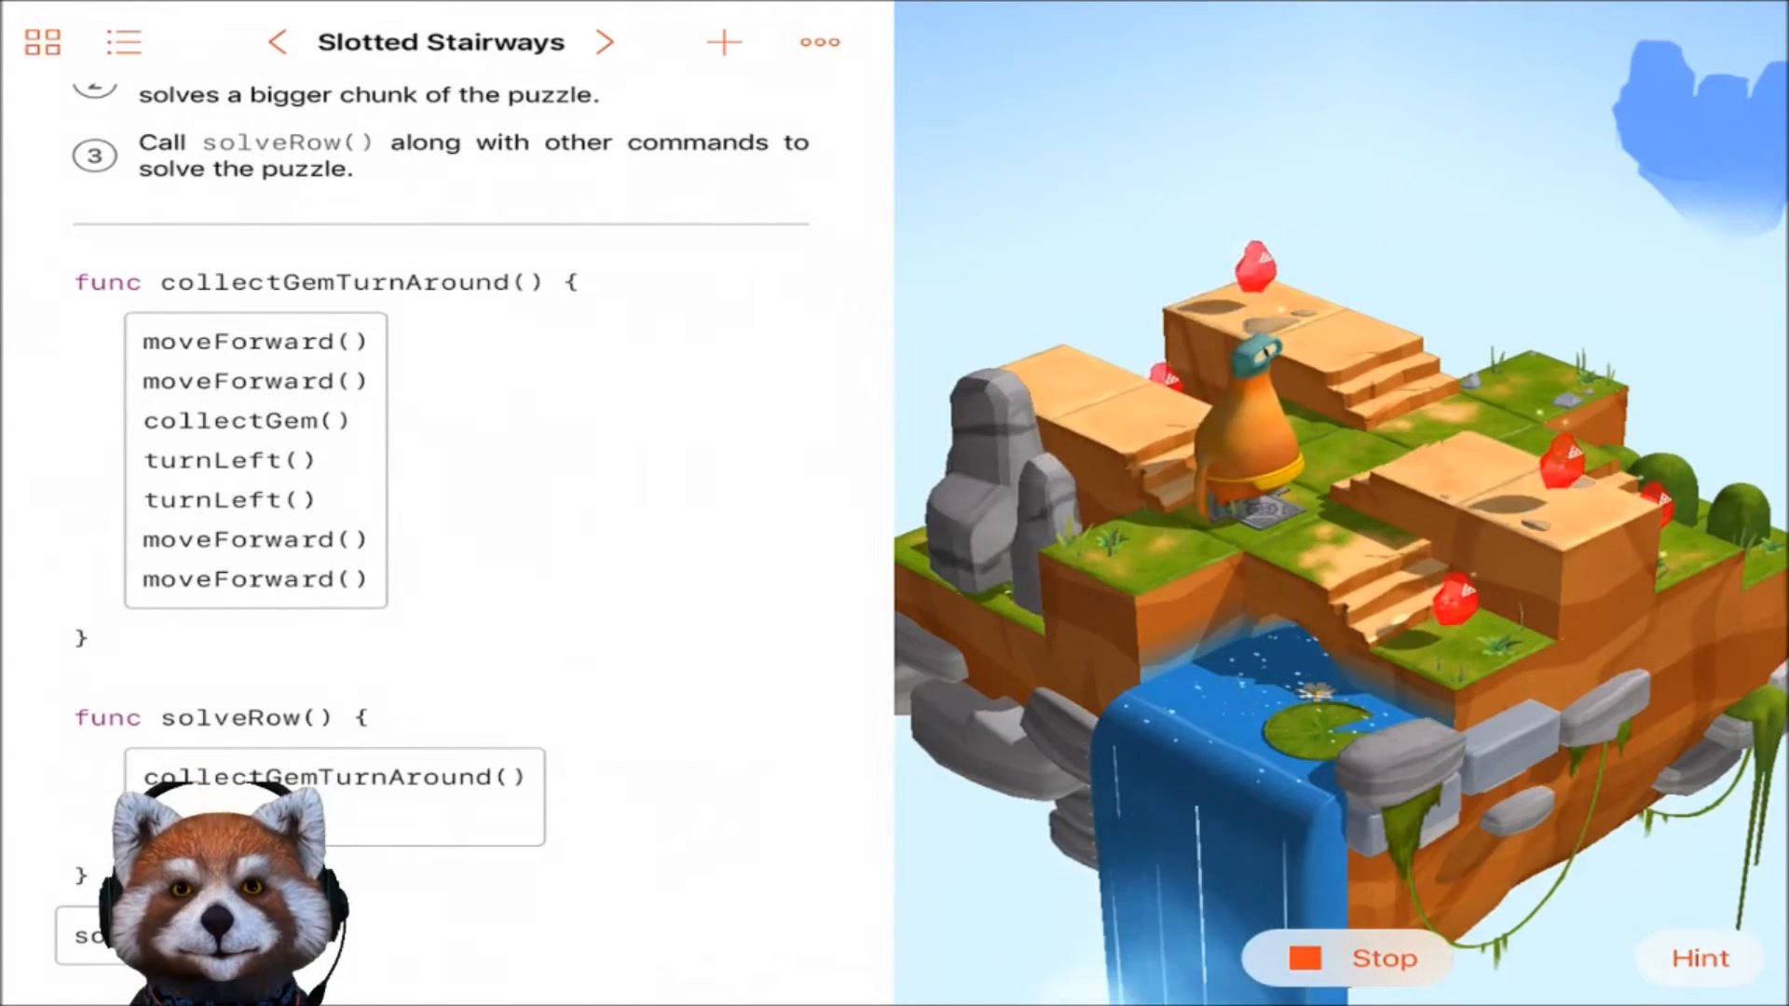
pyautogui.click(1346, 957)
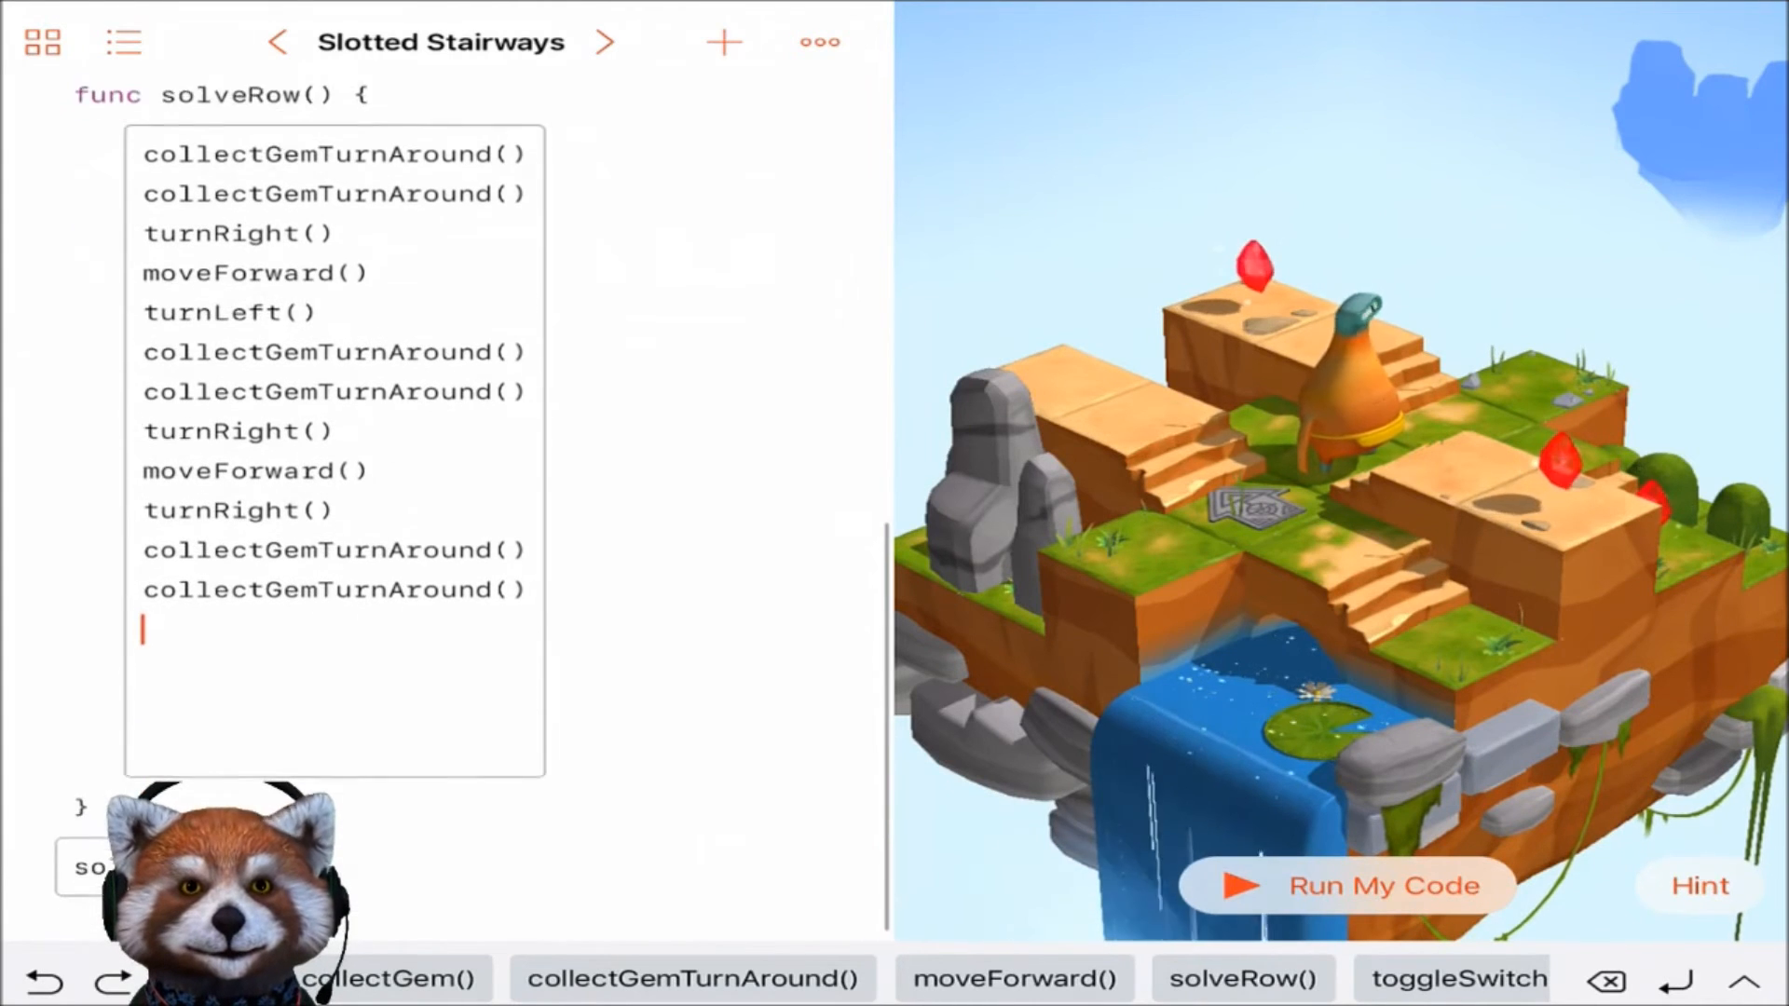
# - Run the expanded solveRow() solution and handle the 'You're really getting this!' popup
pyautogui.click(1347, 887)
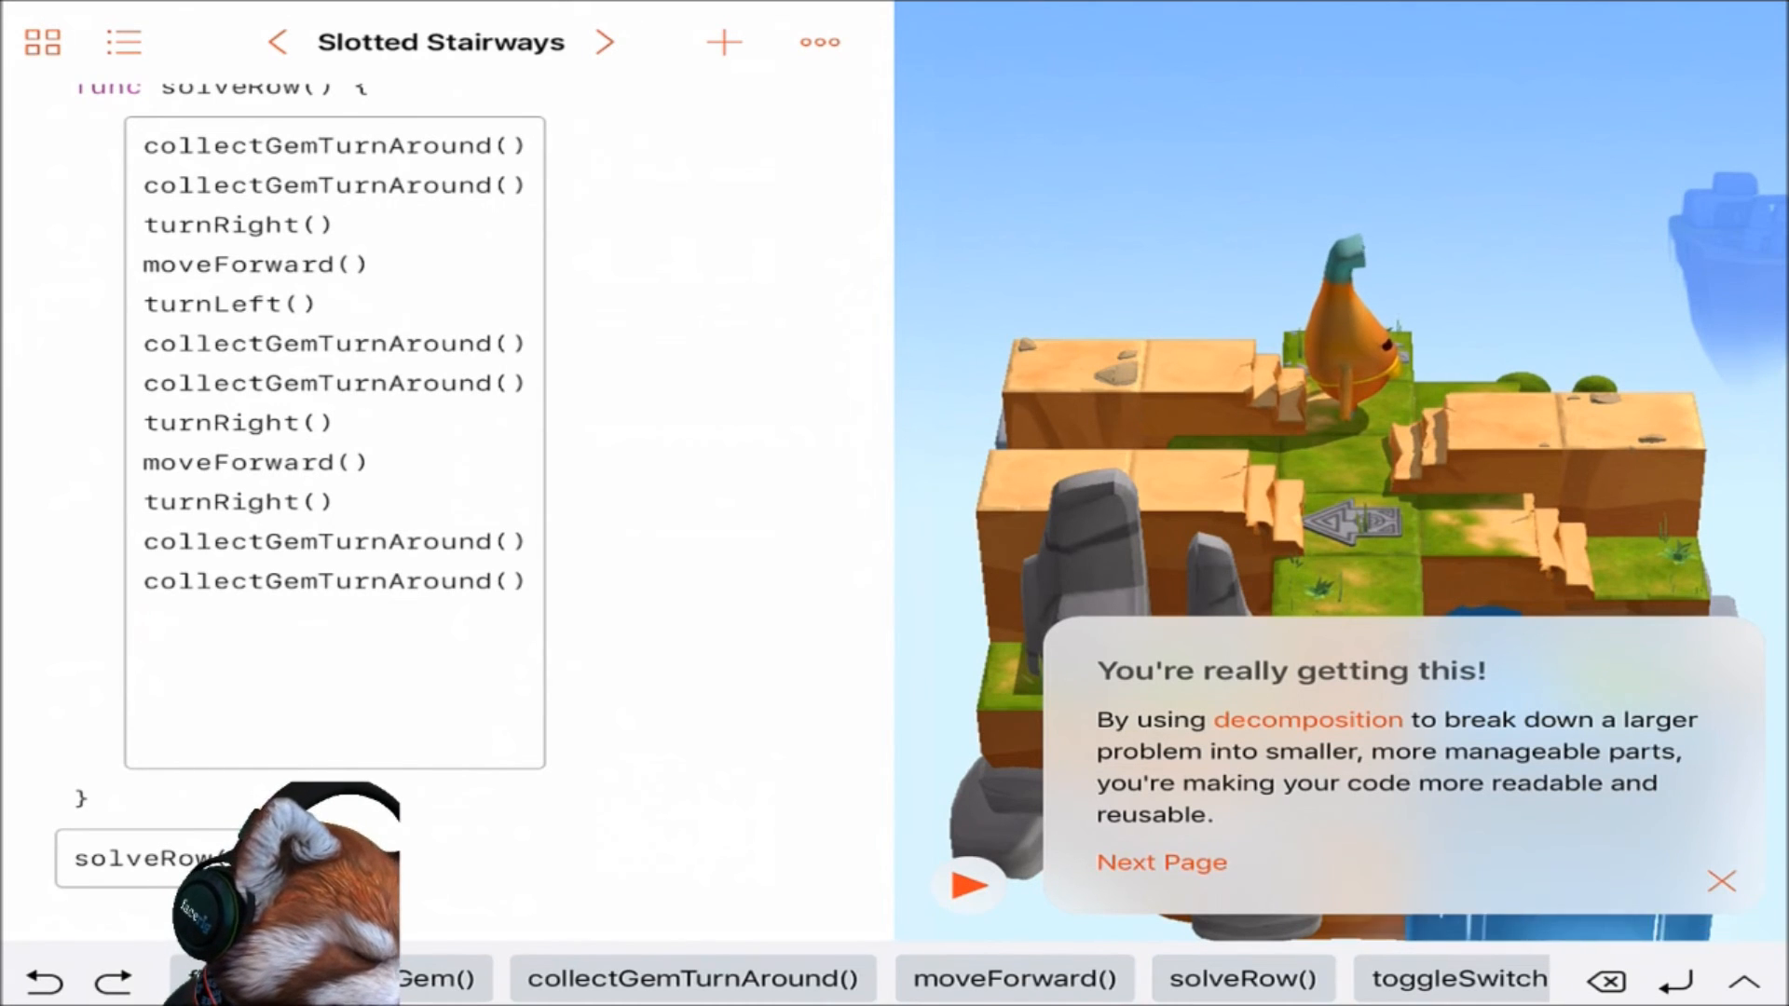
pyautogui.click(148, 620)
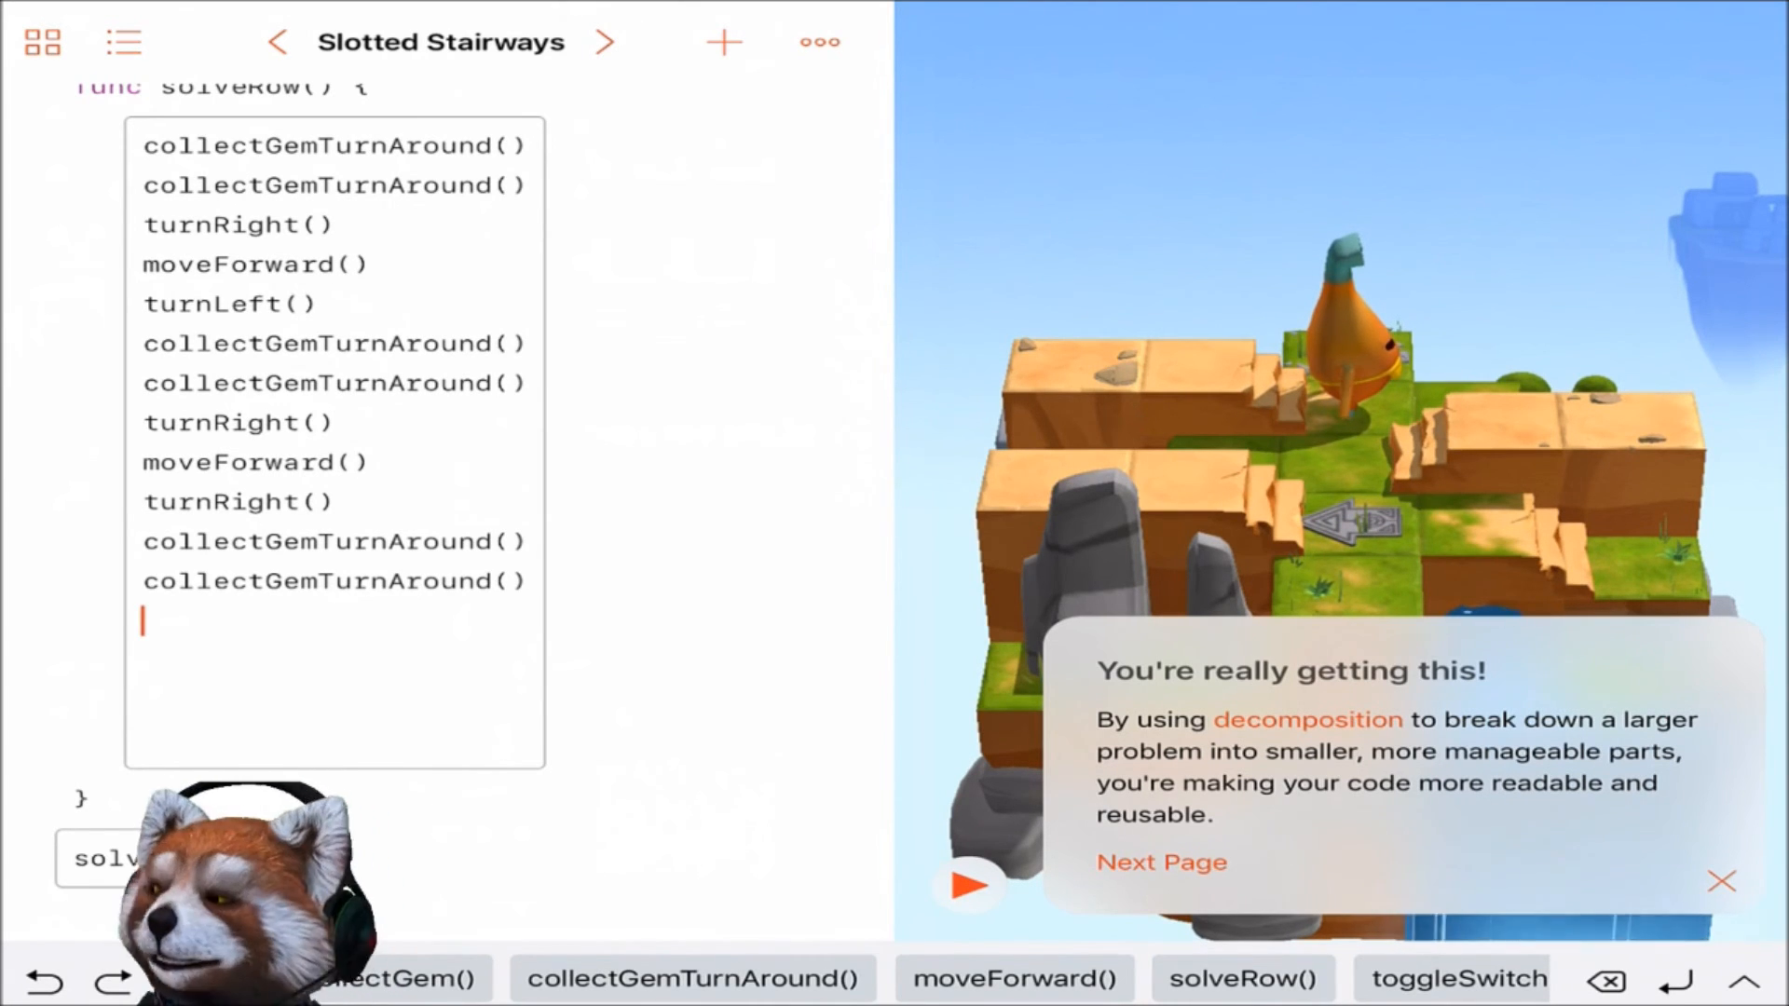